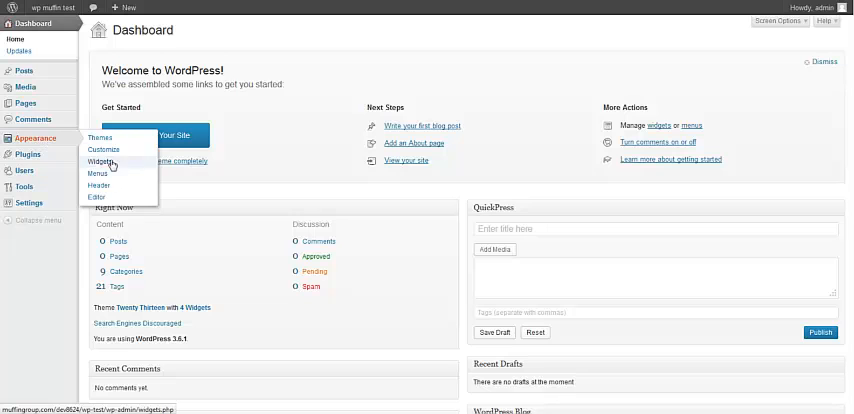
mouse_move(96, 140)
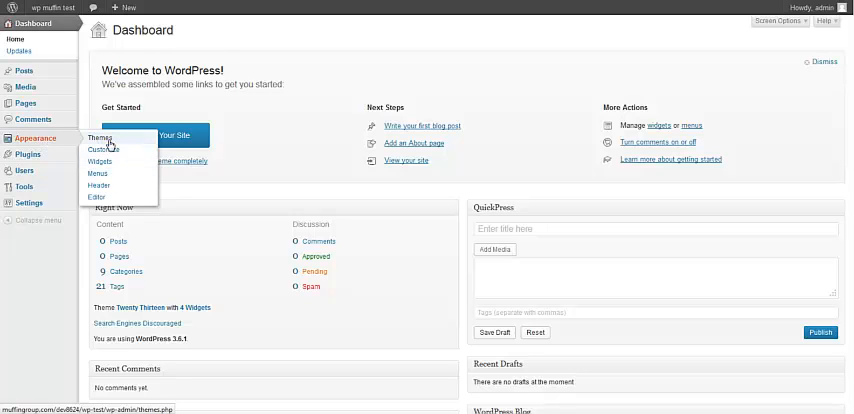
- Go to the theme upload screen and browse the computer for a theme package
click(92, 140)
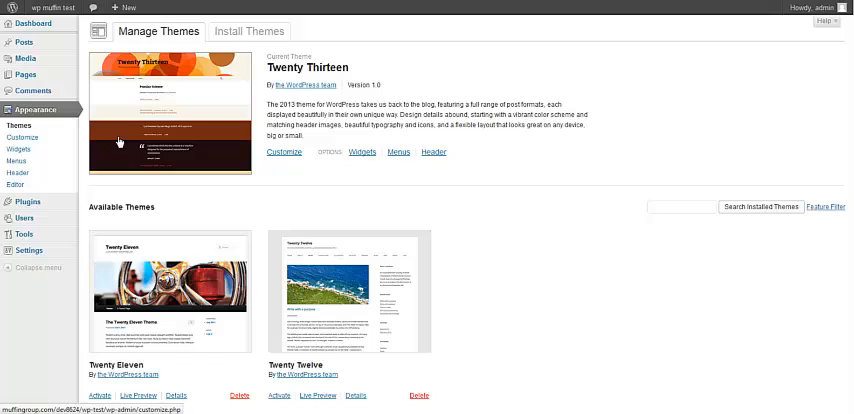
click(248, 32)
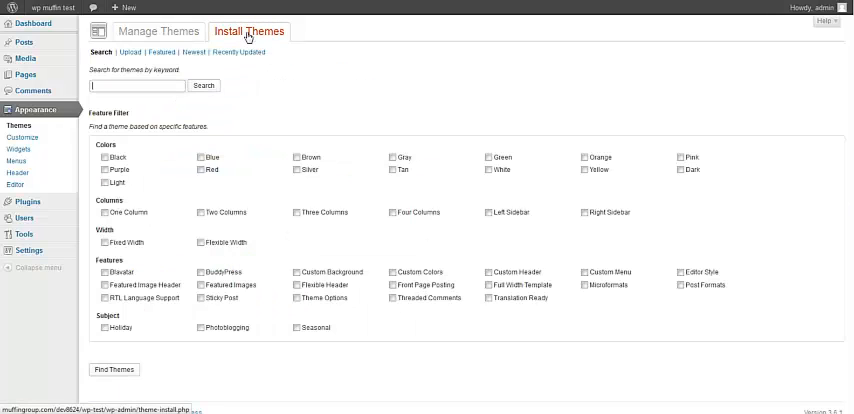
click(124, 52)
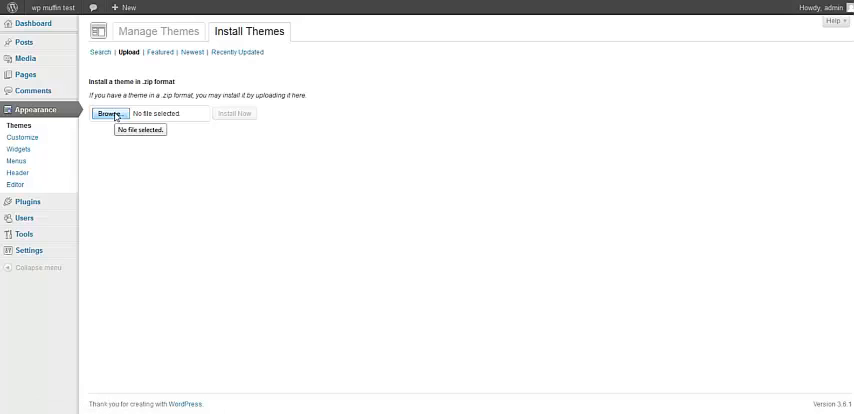
click(112, 112)
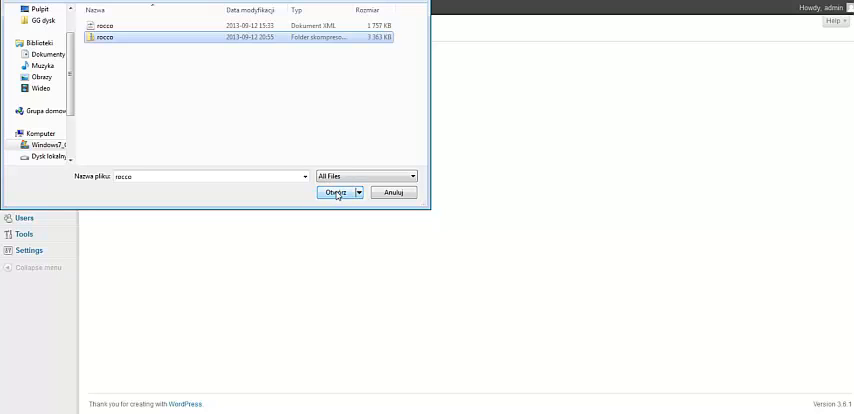
- Choose rocco.zip and install the uploaded theme package
click(336, 192)
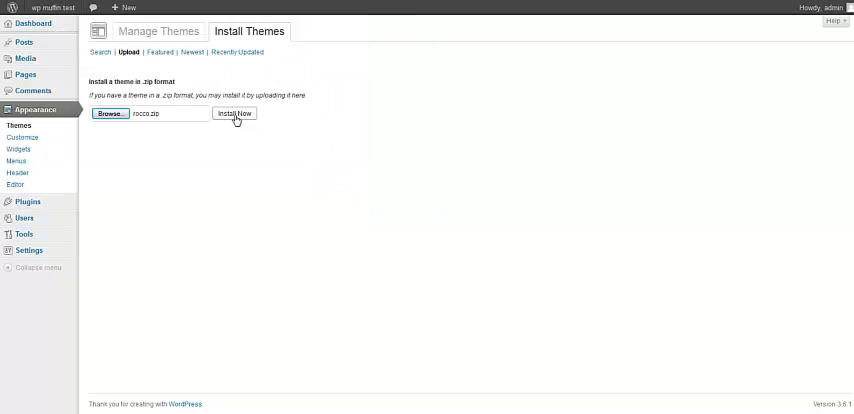
click(234, 112)
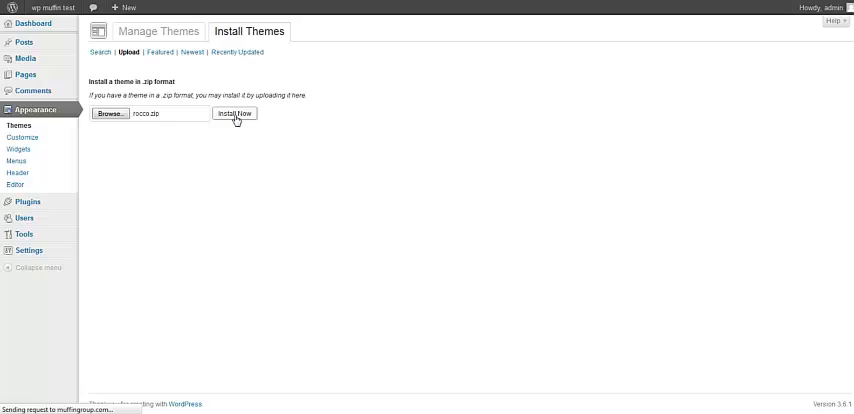
click(234, 112)
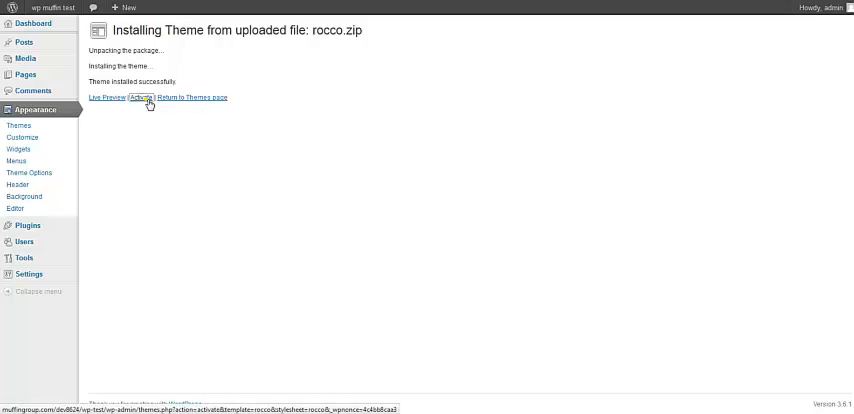
- Activate the newly installed Rocco theme from the installation result page
click(142, 98)
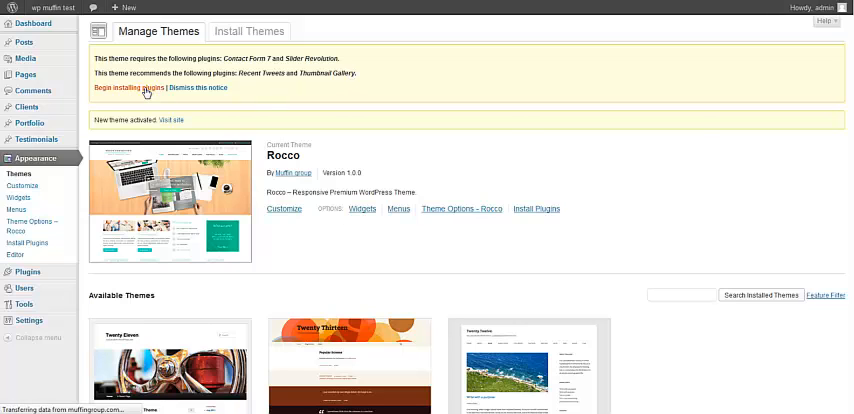
- Bulk-install and activate Contact Form 7, Slider Revolution, Recent Tweets and Thumbnail Gallery, then return to the plugins list
click(132, 88)
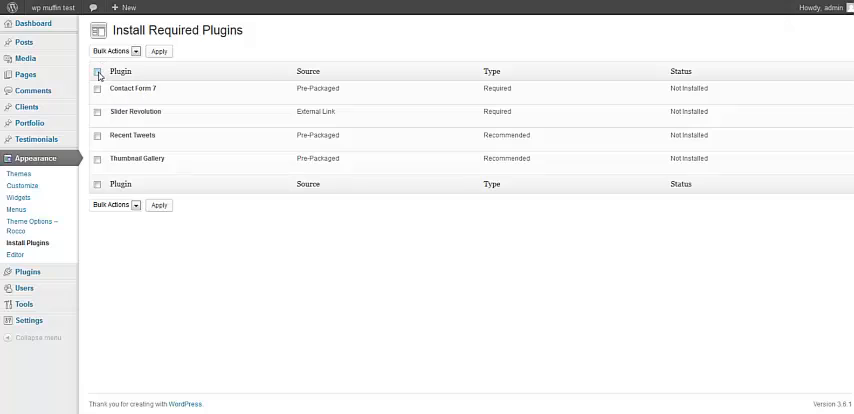
click(114, 52)
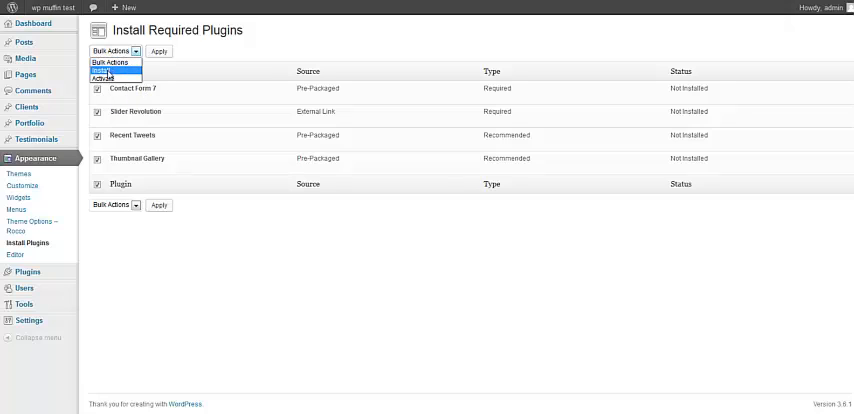
click(108, 72)
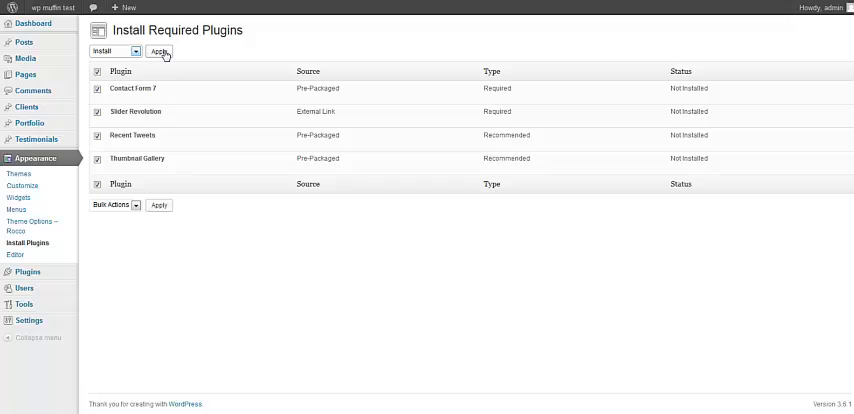
click(160, 52)
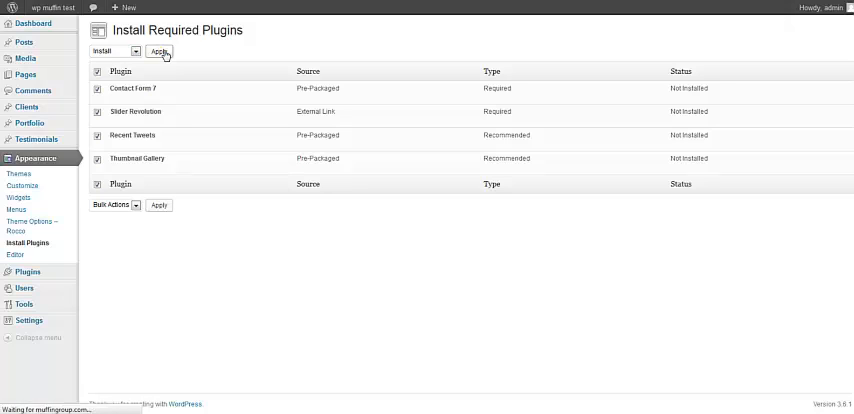
click(158, 52)
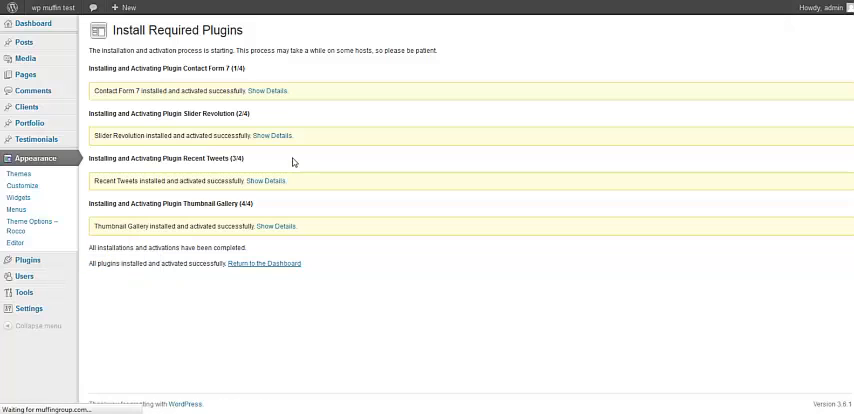
click(264, 264)
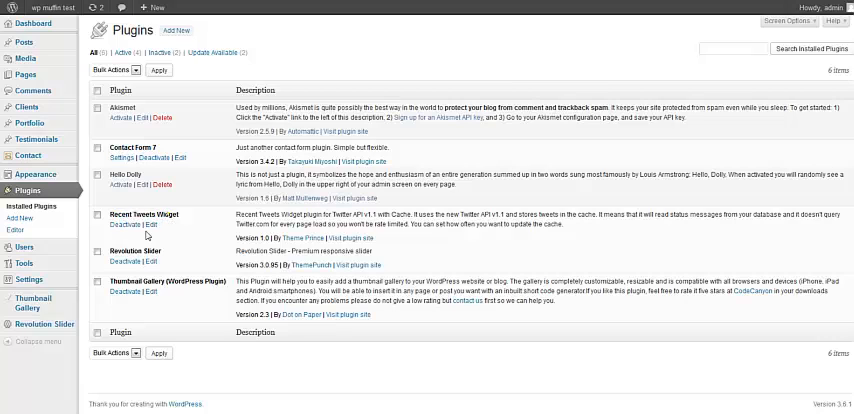
double_click(140, 280)
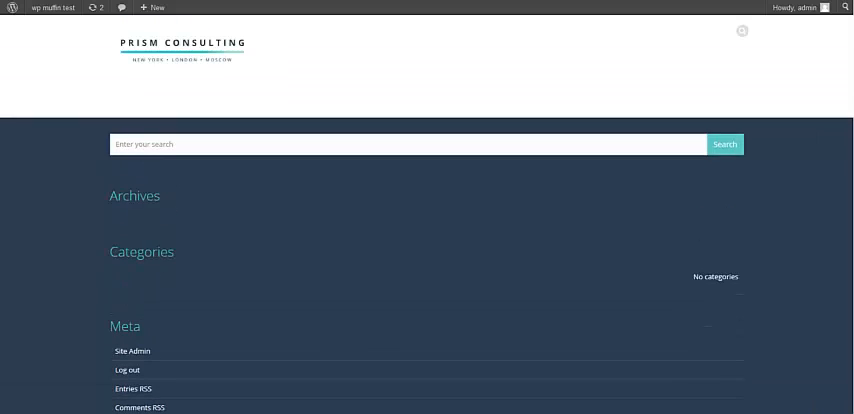
scroll(down, 3)
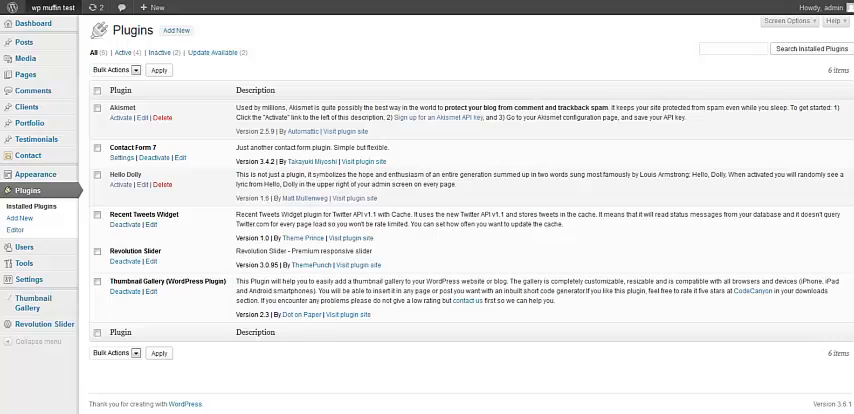
mouse_move(338, 88)
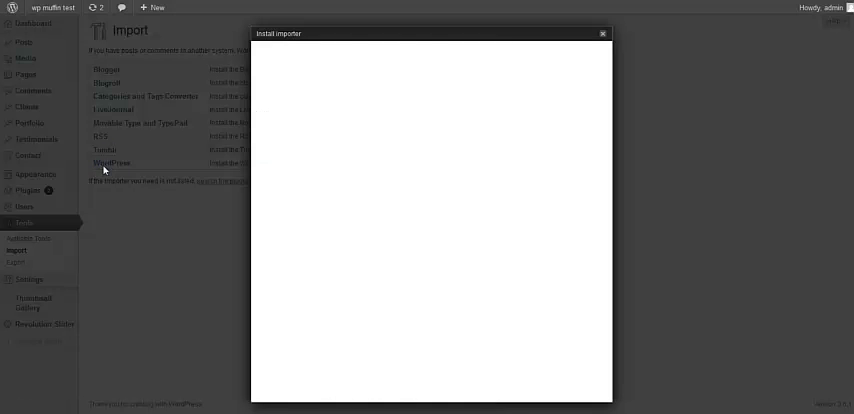
- Install the WordPress Importer from Tools > Import and run it to reach the upload screen
click(112, 164)
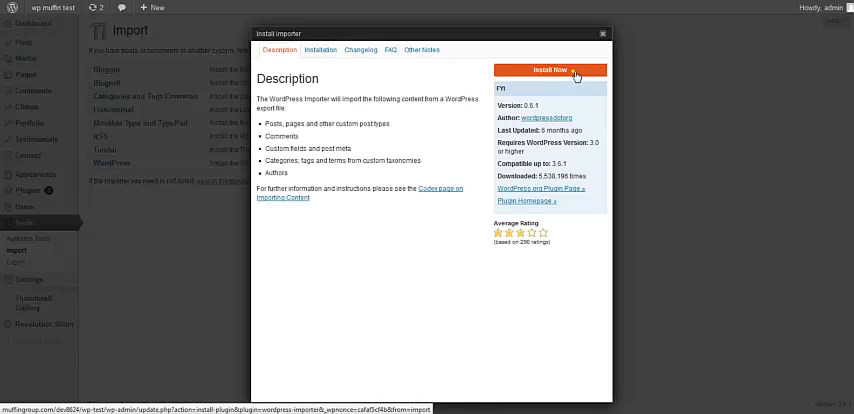
click(552, 70)
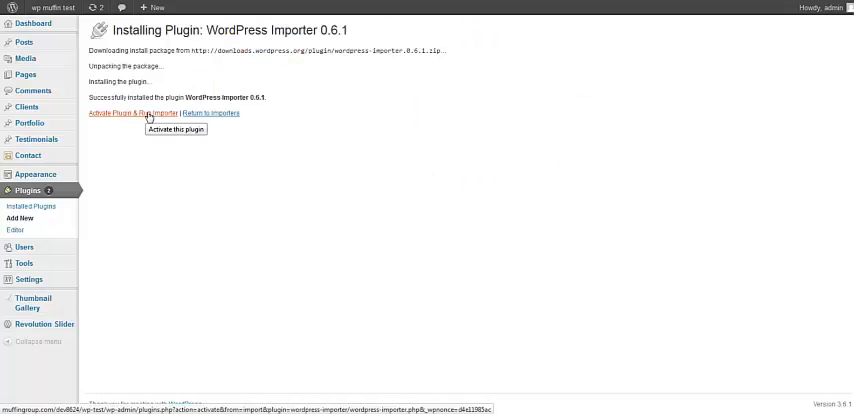
click(132, 112)
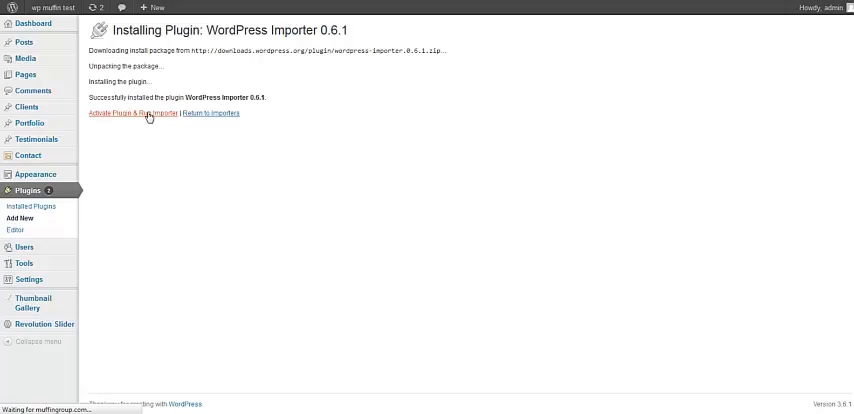
click(132, 112)
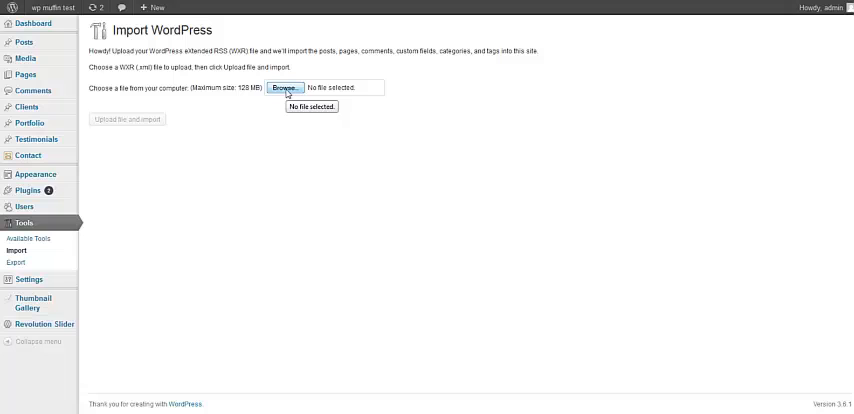
- Select the rocco.xml demo content file and upload it for import
click(286, 88)
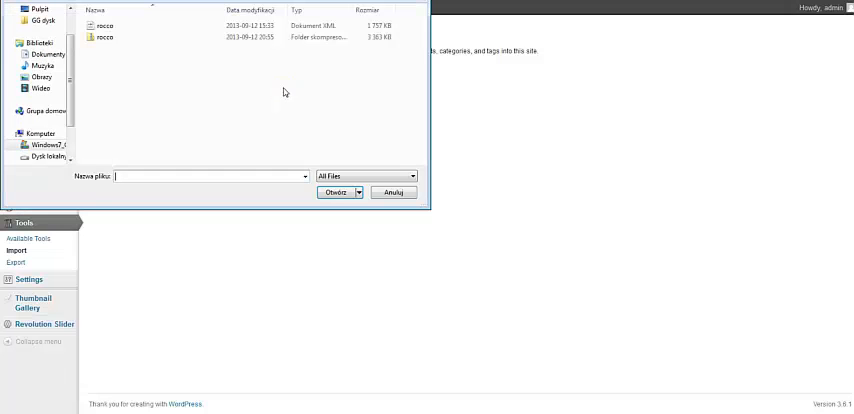
click(104, 24)
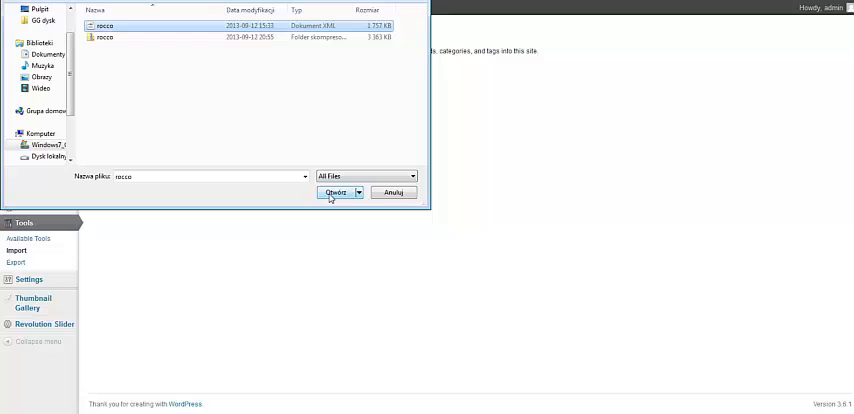
click(334, 192)
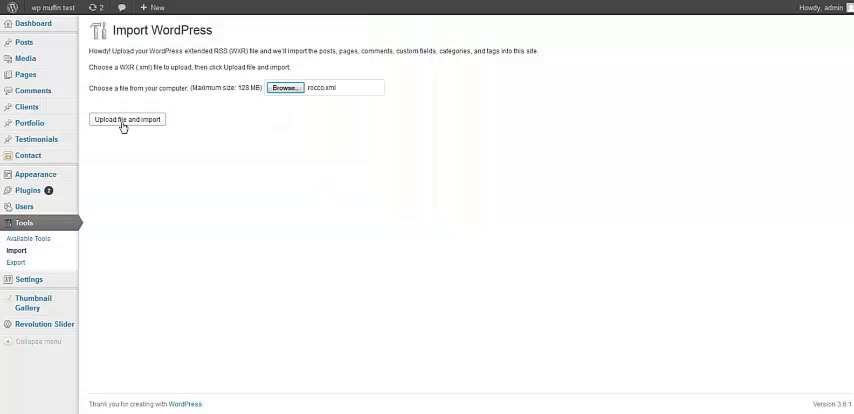
click(128, 120)
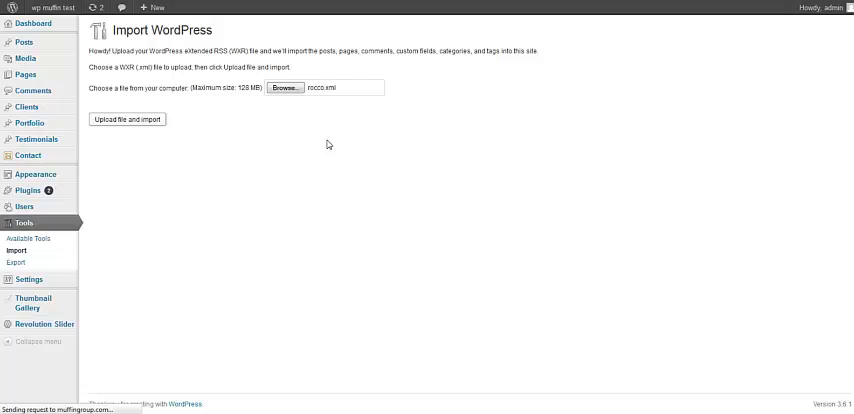
mouse_move(338, 140)
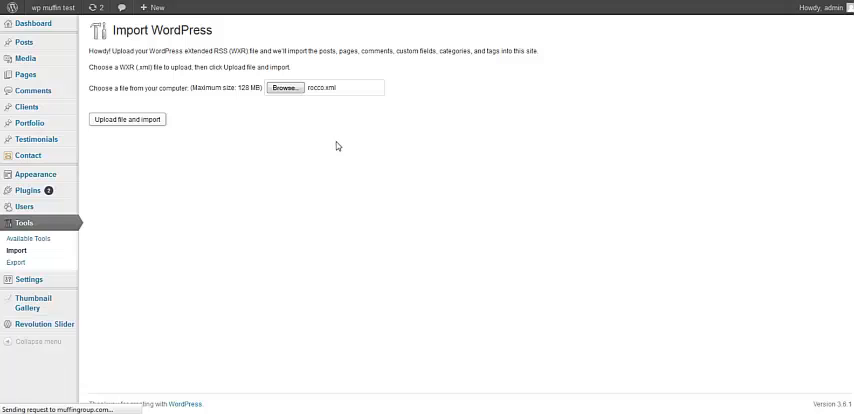
click(128, 120)
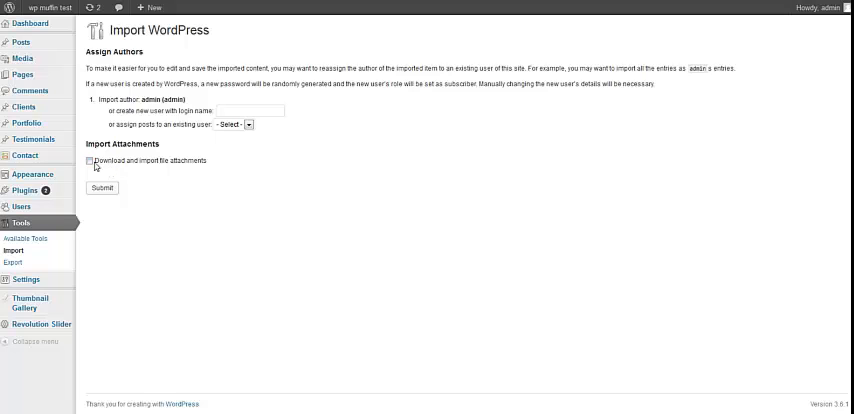
- Submit the import with 'Download and import file attachments' checked until it reports All done
click(90, 160)
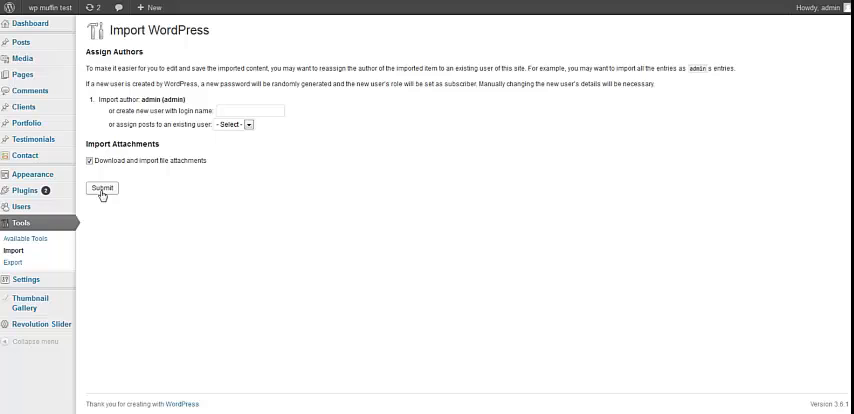
click(102, 188)
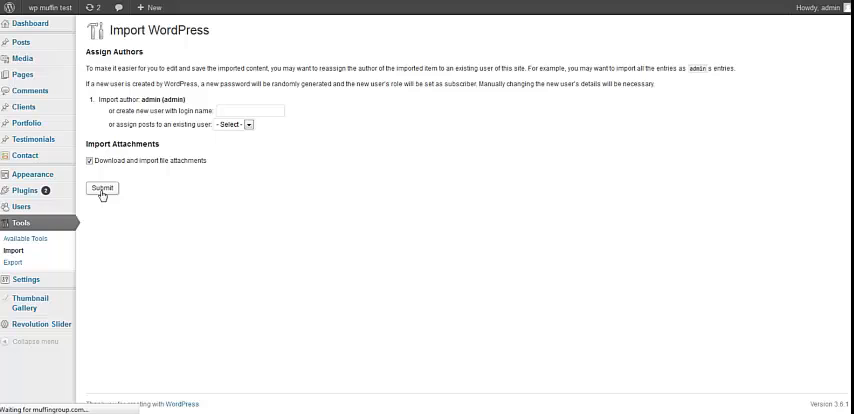
click(100, 188)
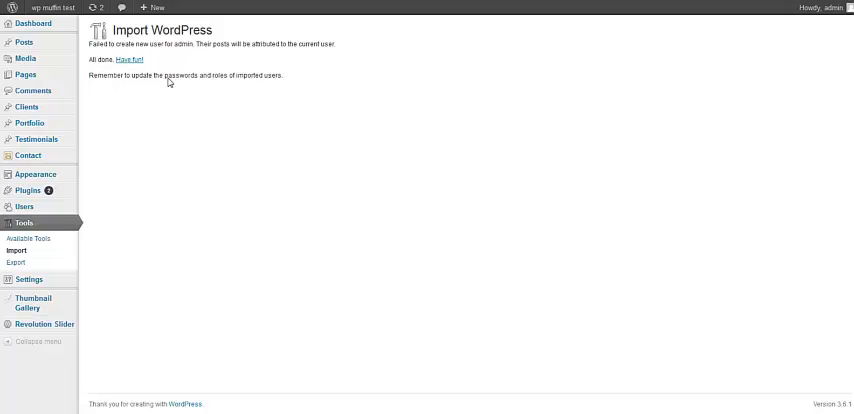
mouse_move(138, 132)
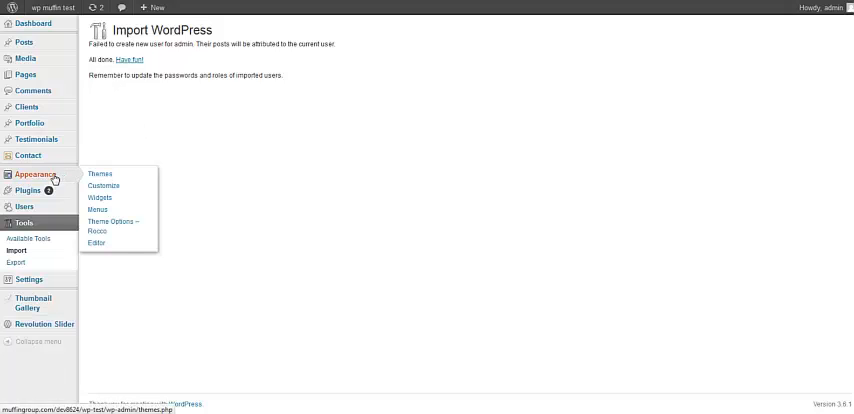
mouse_move(28, 280)
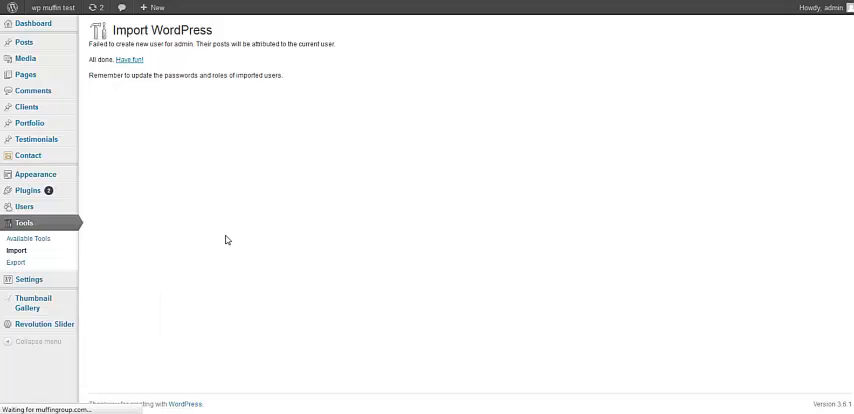
- In Reading settings use a static front page with Home as front page and Blog as posts page, and save
click(24, 278)
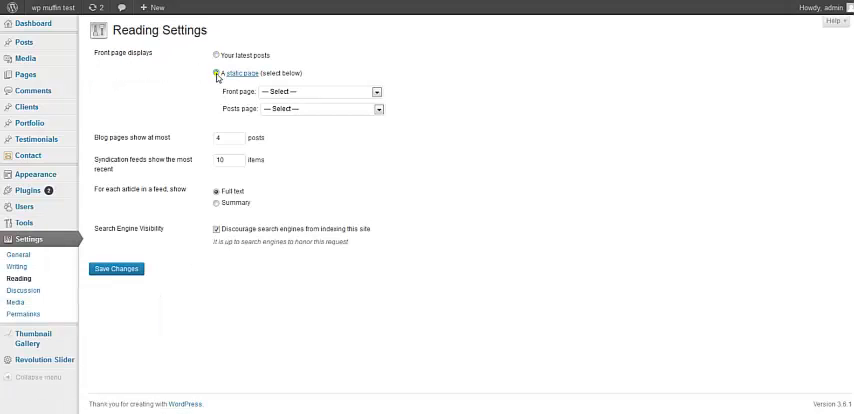
click(316, 92)
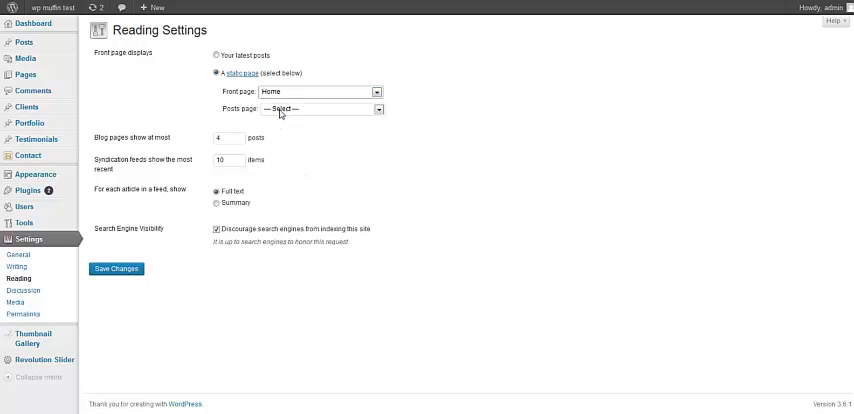
click(322, 108)
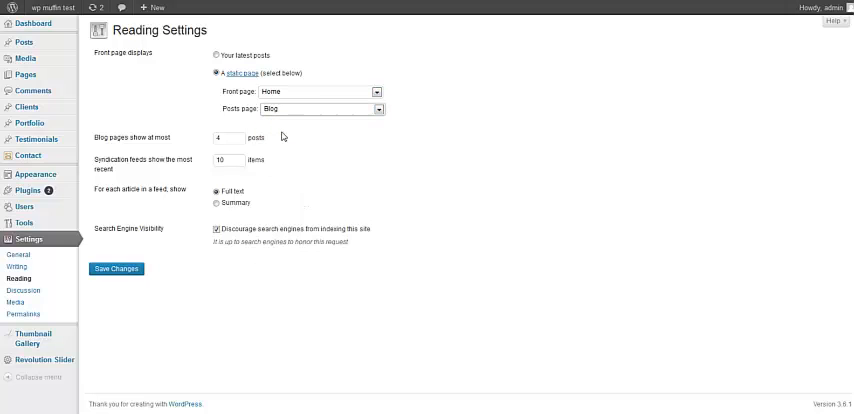
click(116, 268)
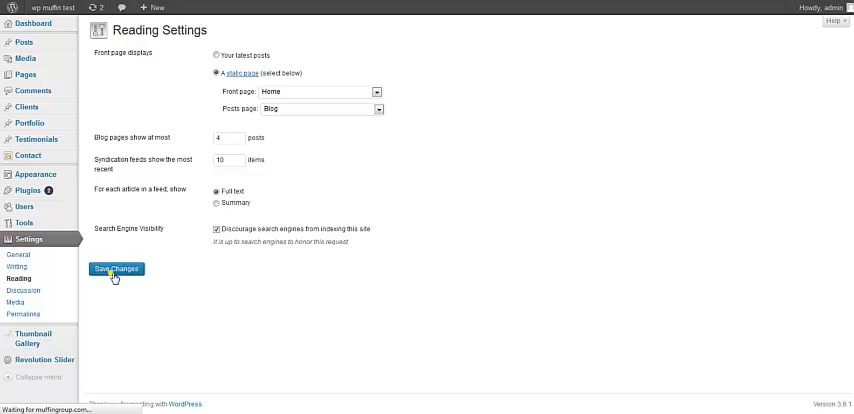
click(116, 268)
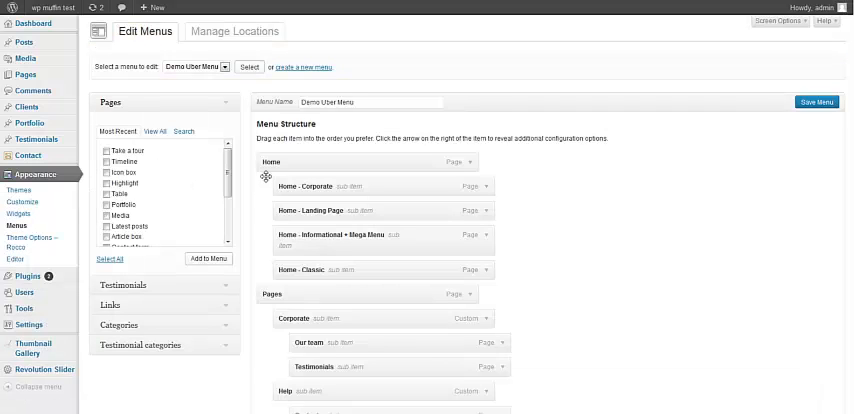
click(190, 68)
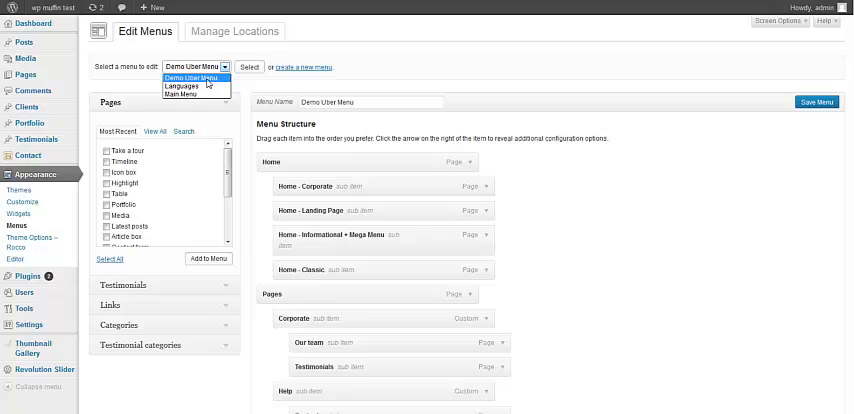
click(184, 84)
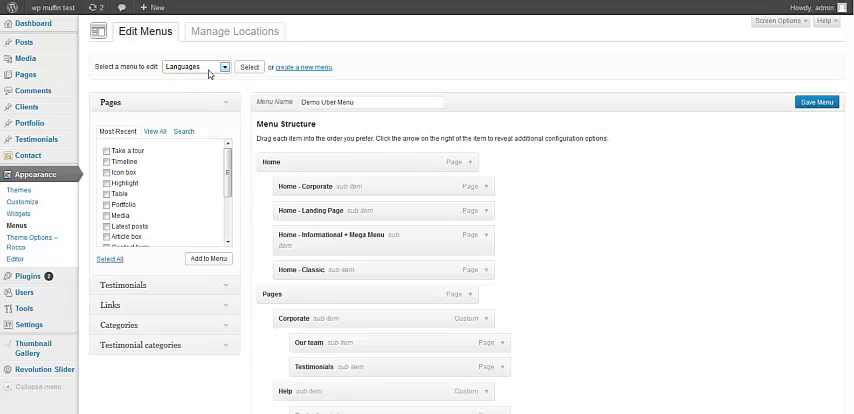
click(192, 68)
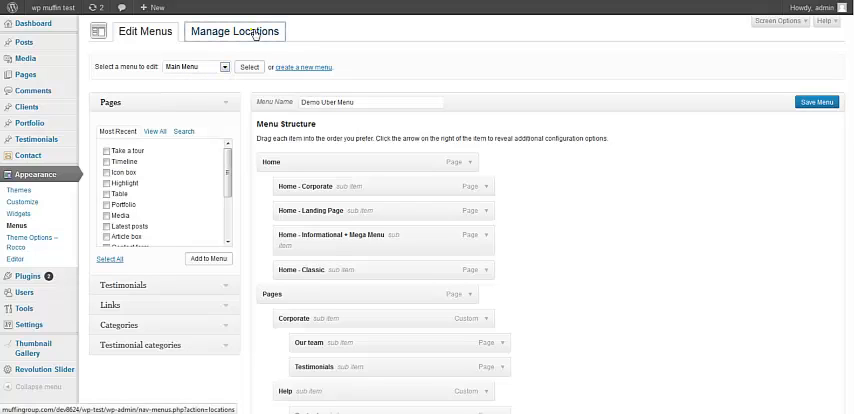
- Under Manage Locations set Main Menu and Languages to their locations and save the assignments
click(234, 32)
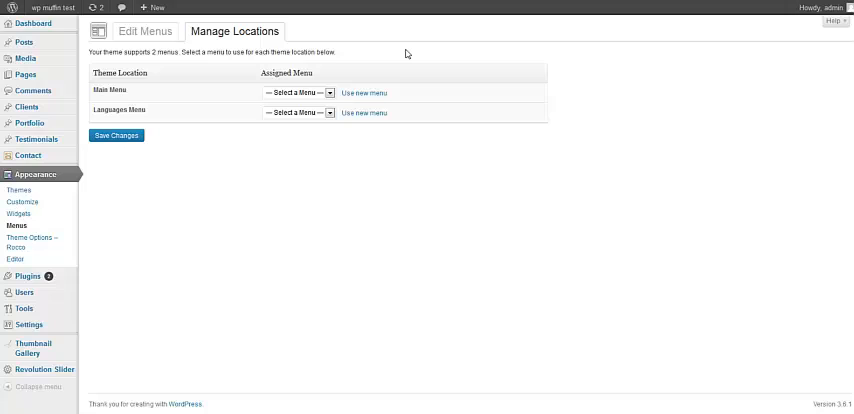
mouse_move(308, 104)
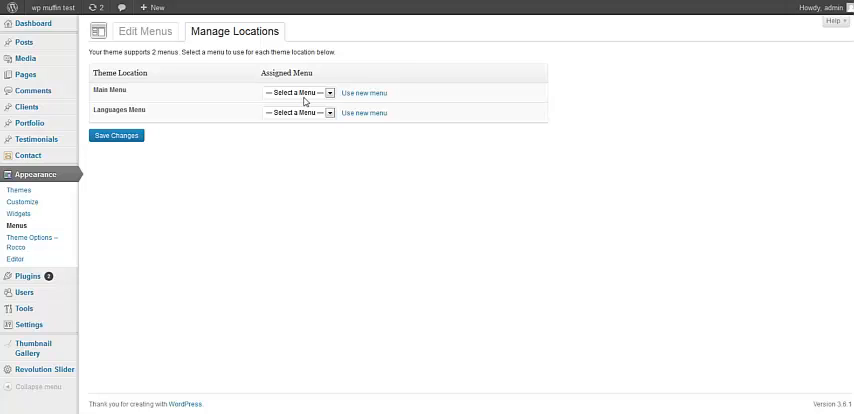
click(292, 92)
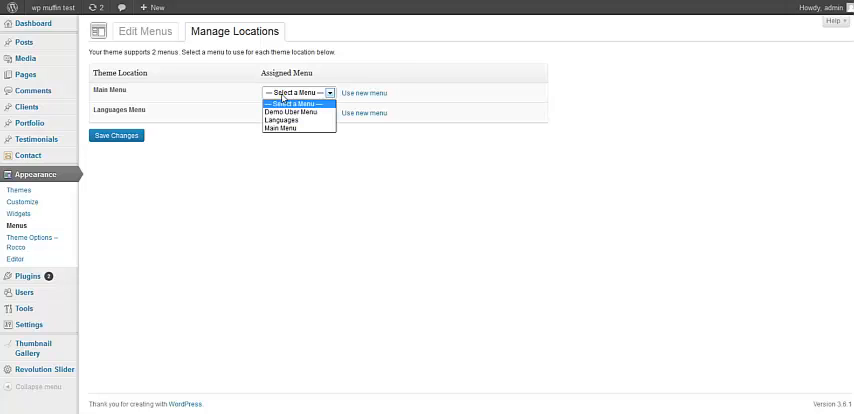
mouse_move(282, 132)
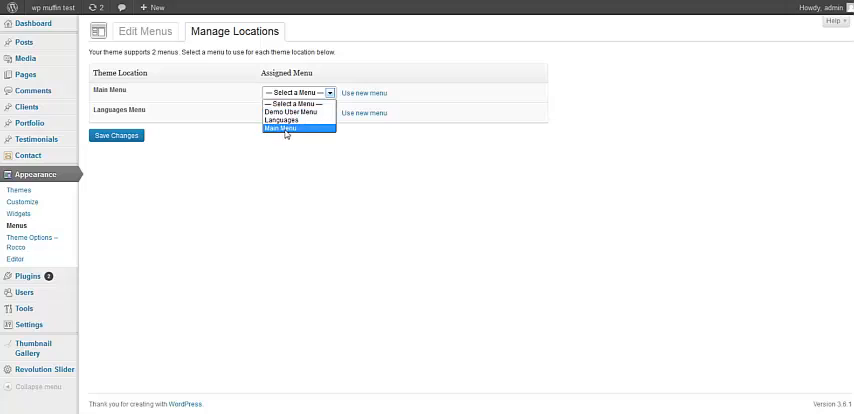
click(288, 130)
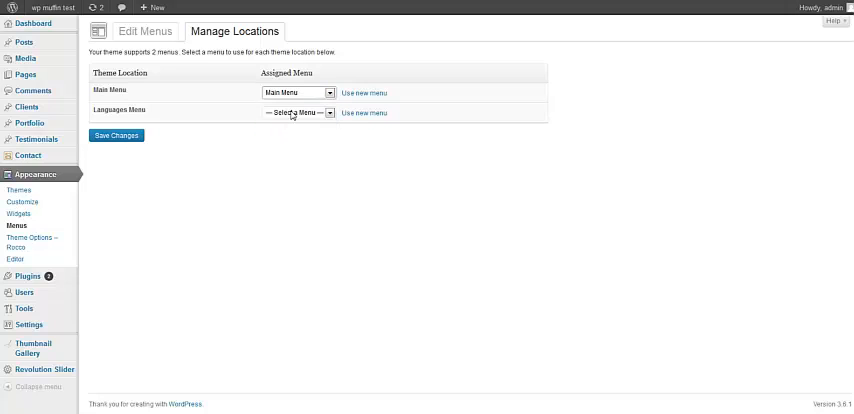
click(296, 112)
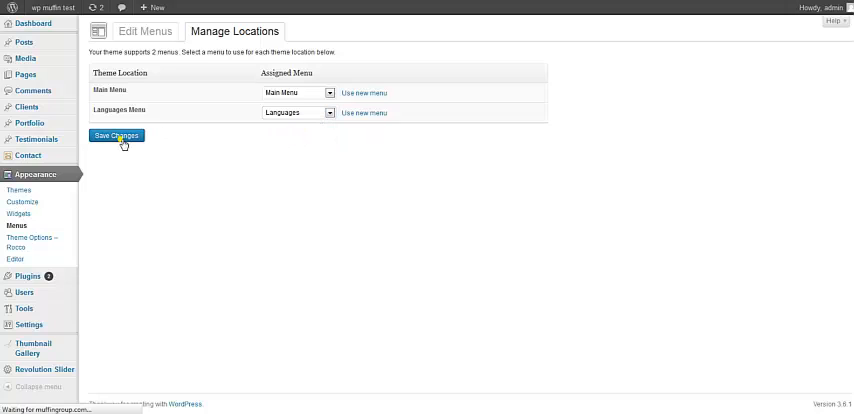
click(118, 136)
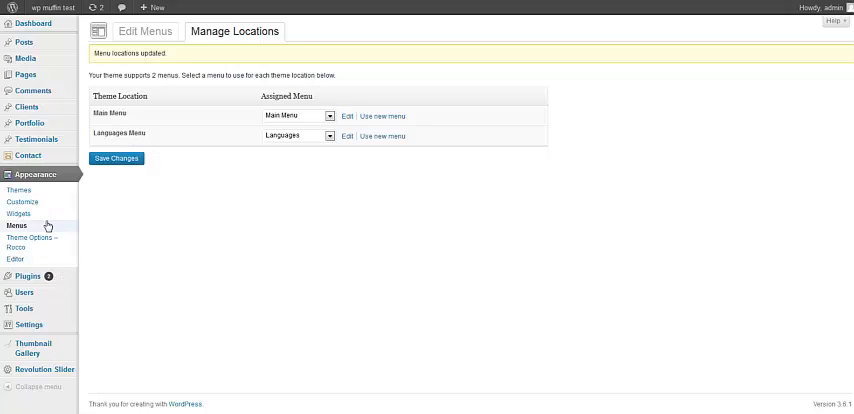
mouse_move(22, 216)
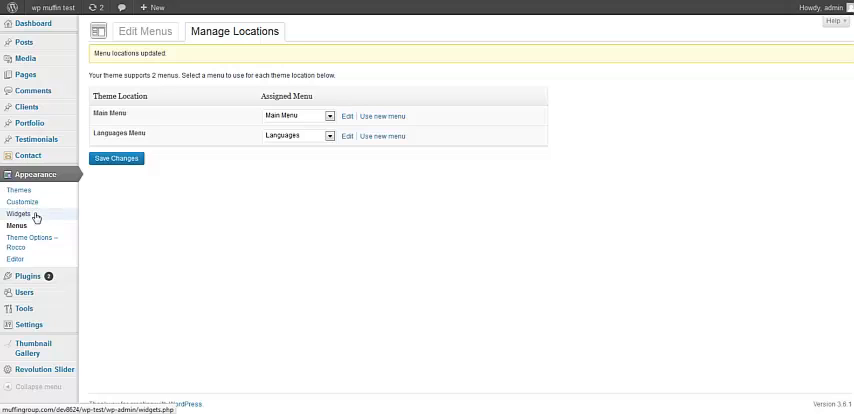
- Add a Text widget titled 'About us' with the intro blurb to Footer area #1 and save it
click(20, 214)
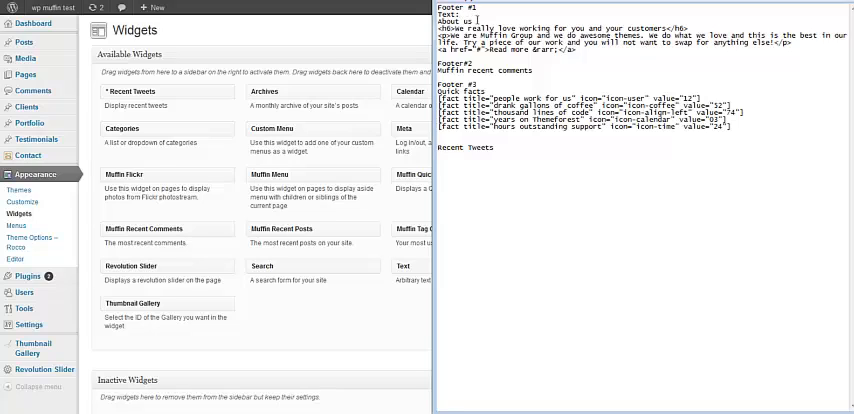
double_click(456, 32)
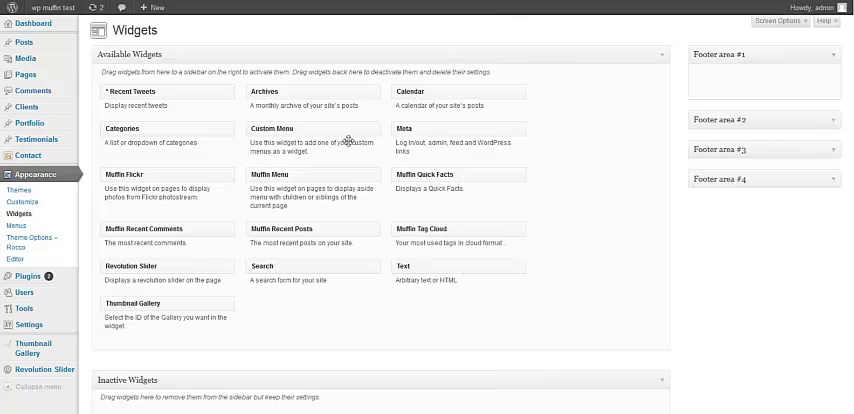
mouse_move(412, 272)
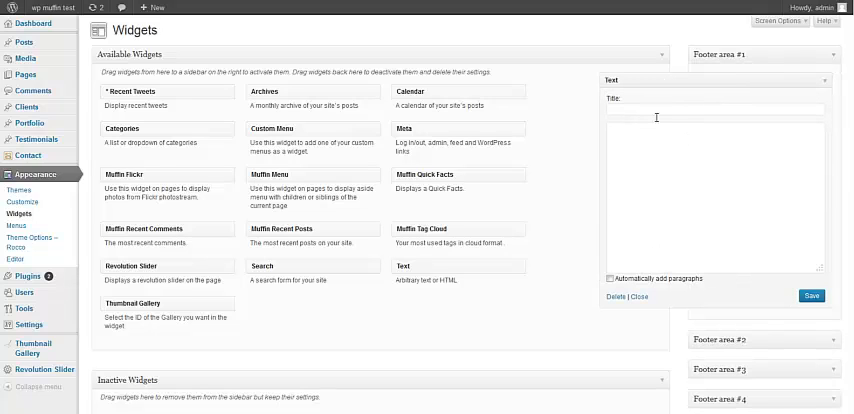
text(About us)
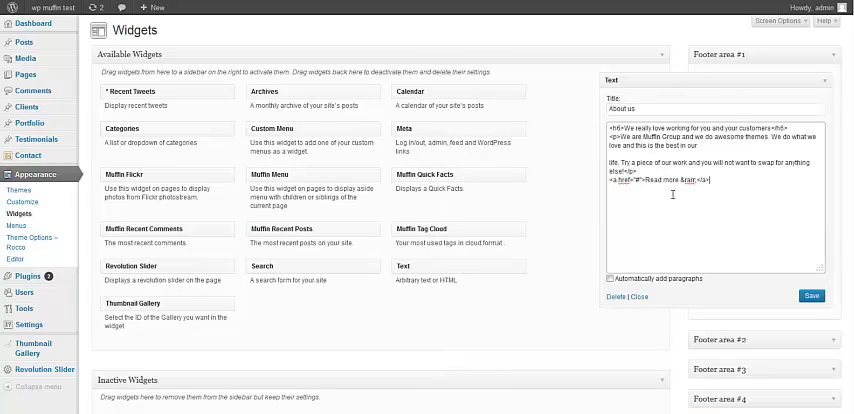
click(812, 296)
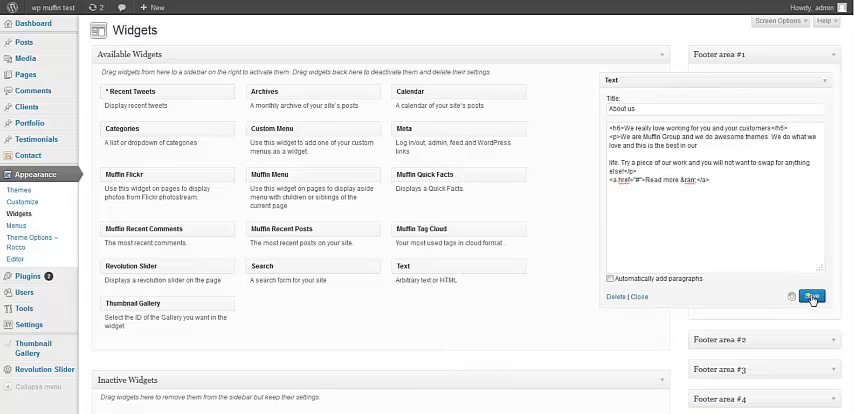
click(810, 296)
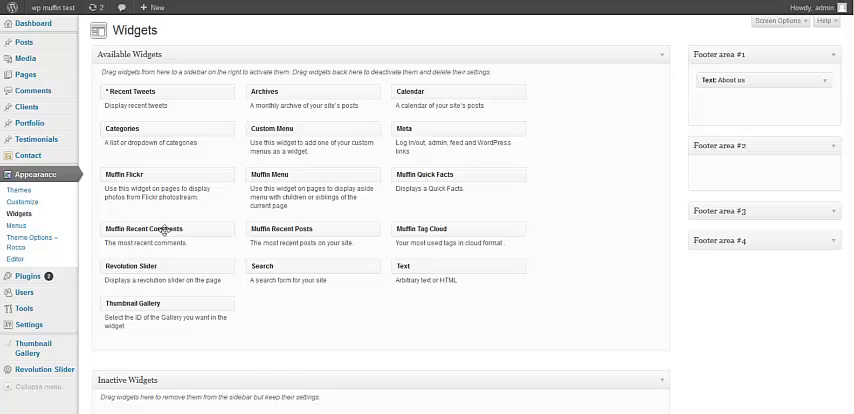
mouse_move(298, 232)
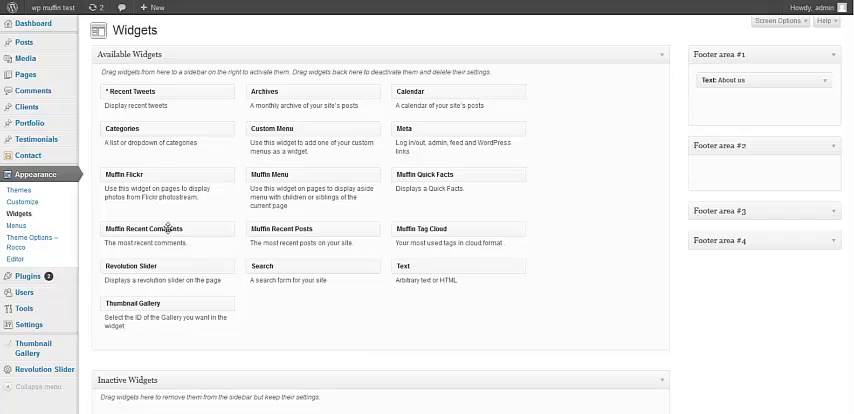
- Drop a Muffin Recent Comments widget into Footer area #2 and save it
drag(168, 228, 760, 180)
text(2)
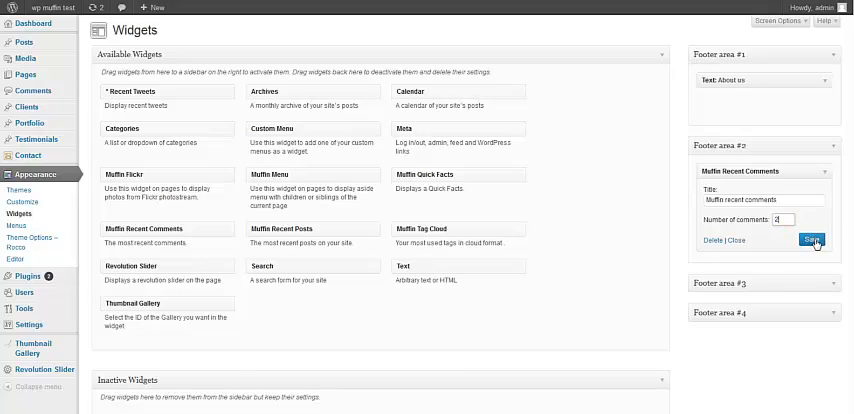
click(810, 240)
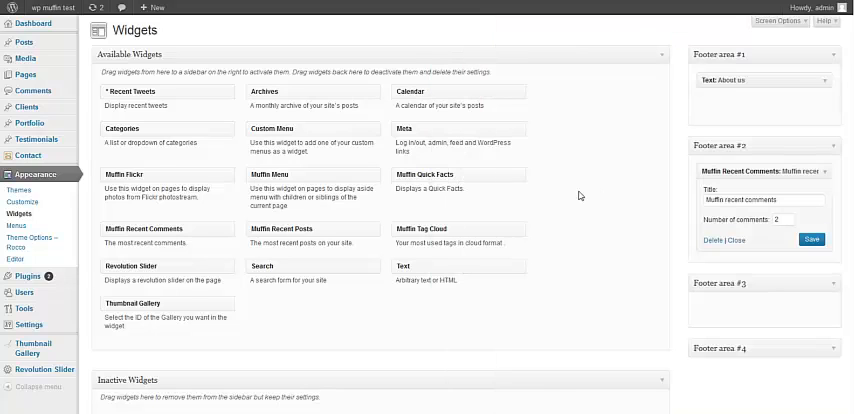
mouse_move(474, 166)
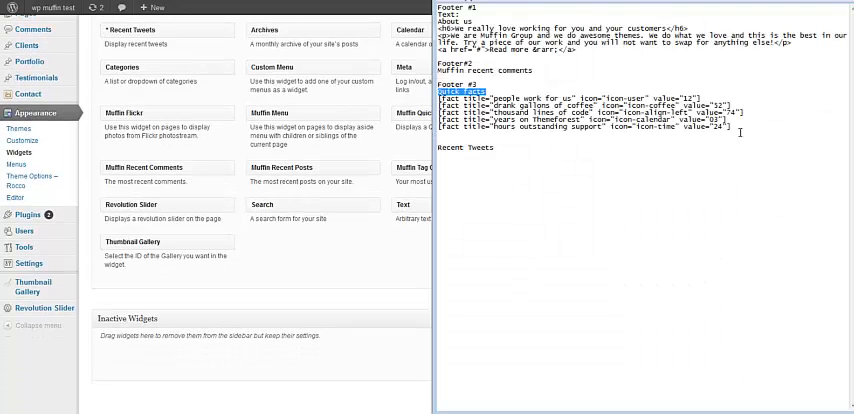
- Add the Muffin Quick Facts and Recent Tweets widgets to Footer areas #3 and #4
drag(444, 88, 742, 126)
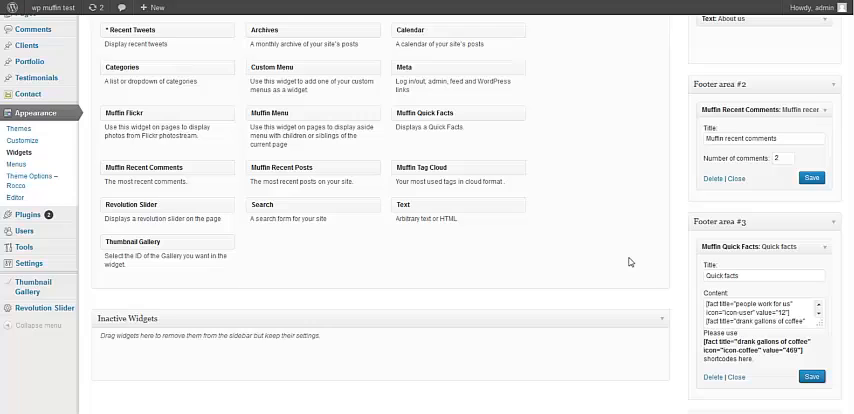
scroll(down, 3)
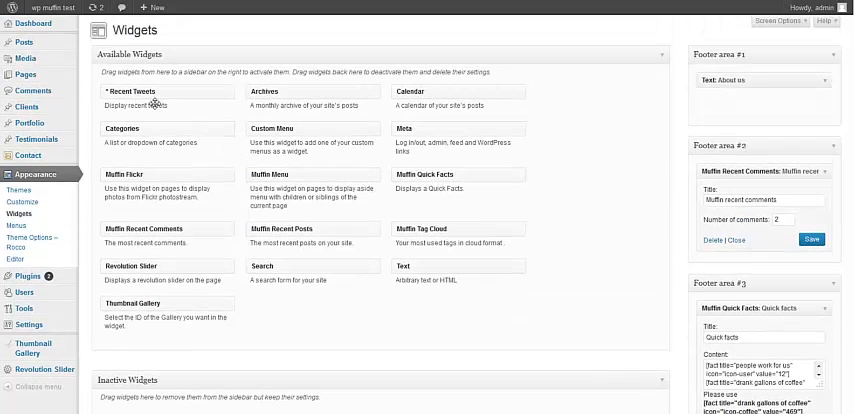
scroll(down, 3)
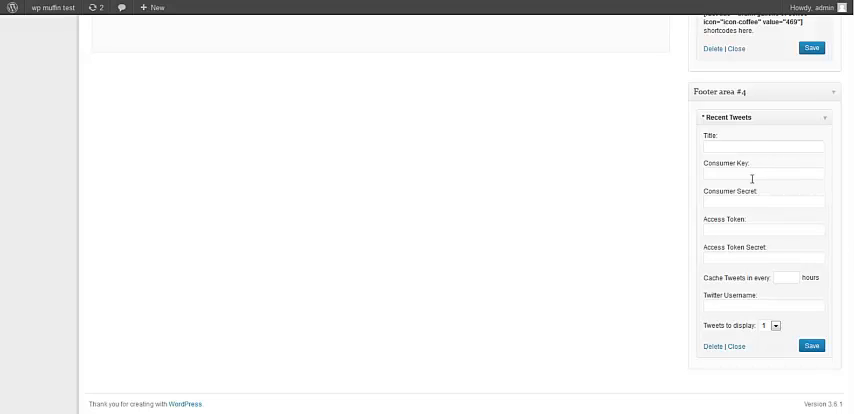
click(760, 202)
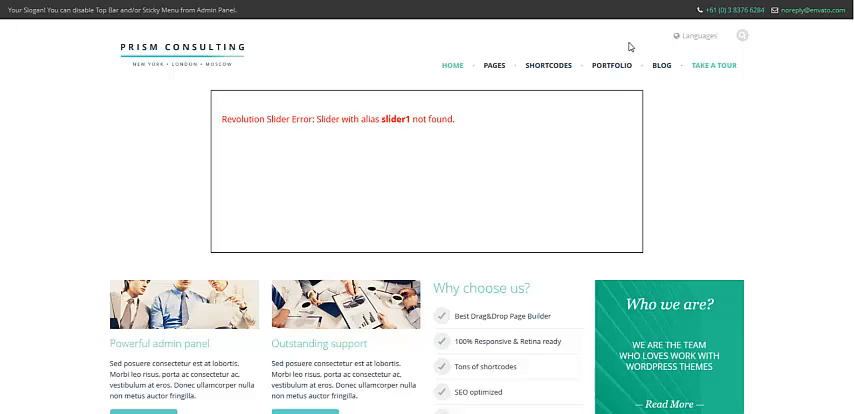
mouse_move(664, 66)
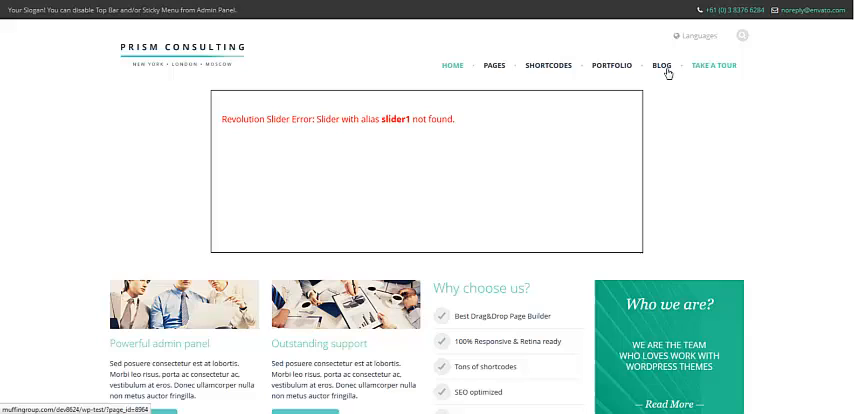
- View the live homepage from the slider error down to the new footer widgets
click(692, 40)
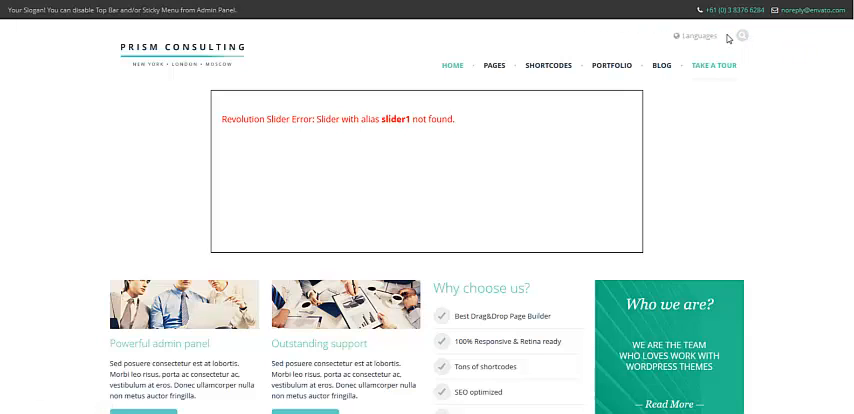
mouse_move(644, 34)
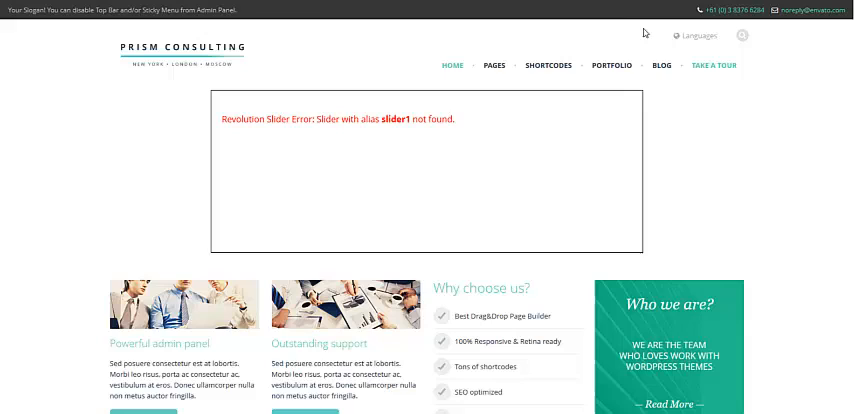
mouse_move(628, 32)
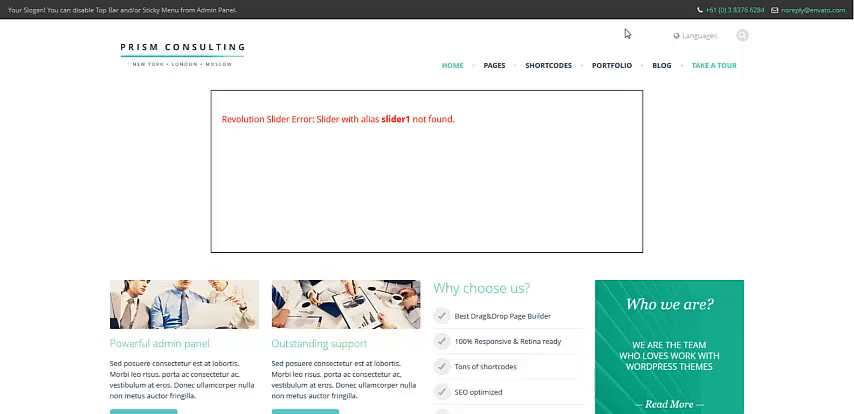
scroll(down, 3)
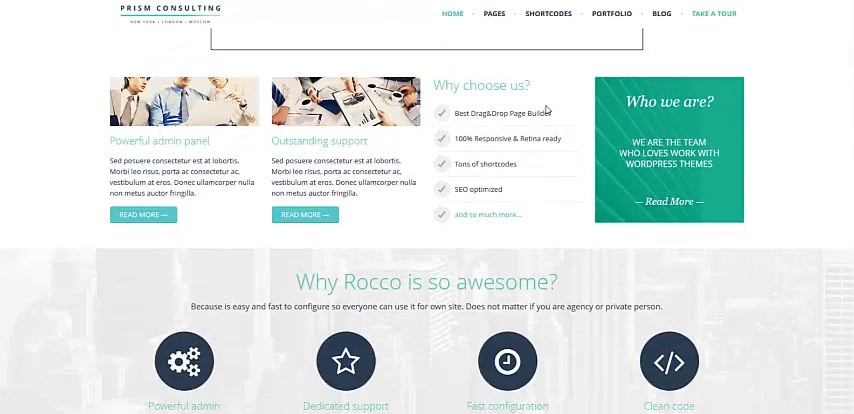
mouse_move(548, 110)
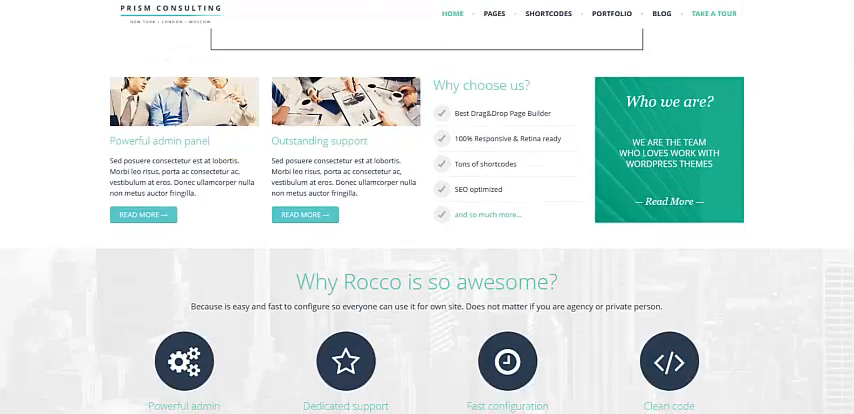
scroll(down, 3)
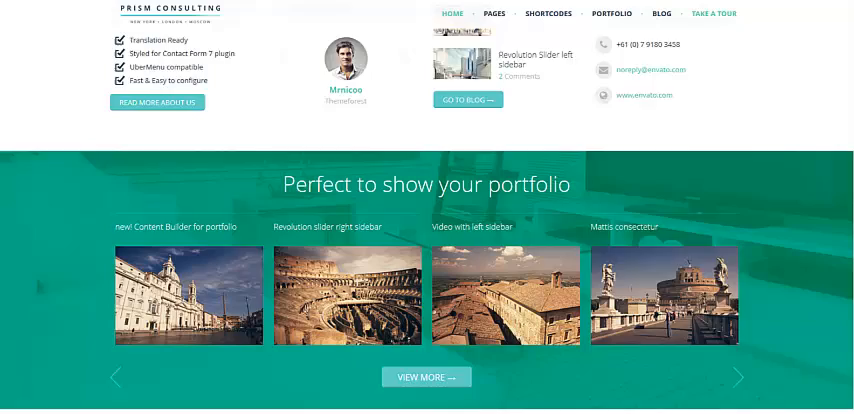
scroll(down, 3)
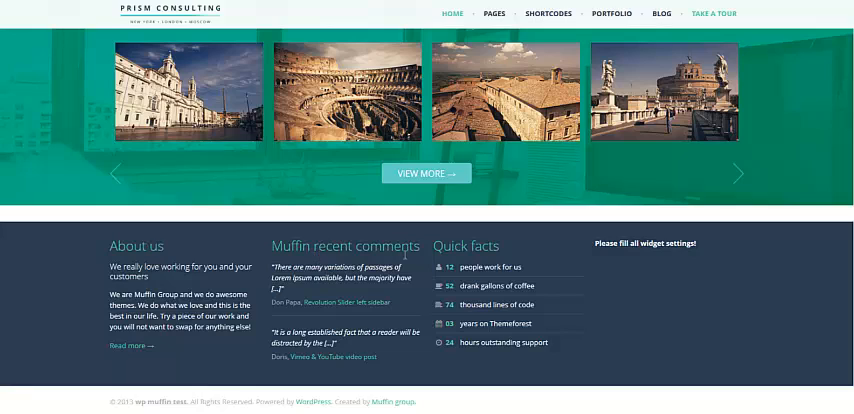
mouse_move(638, 254)
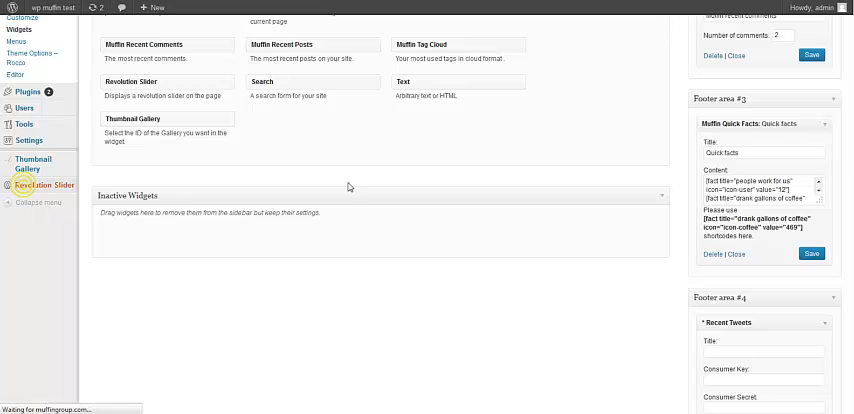
- Start a new Revolution Slider titled Homepage slider with alias slider1
click(42, 184)
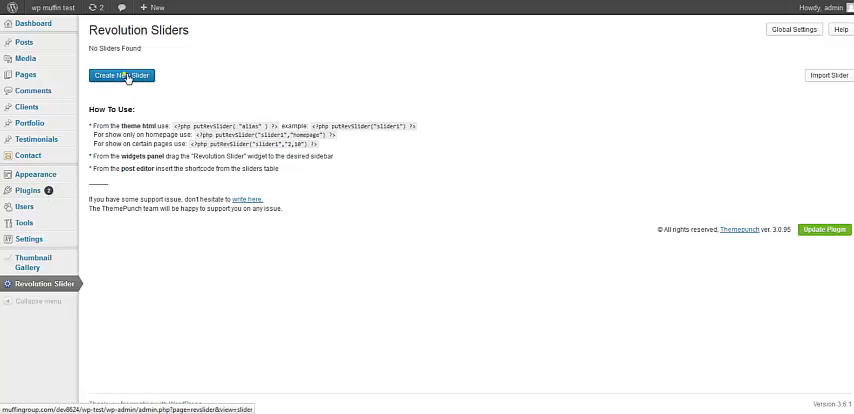
click(122, 76)
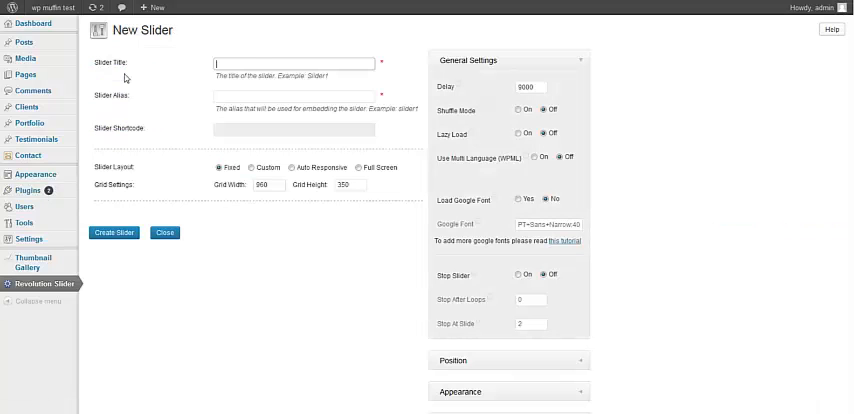
text(Hi)
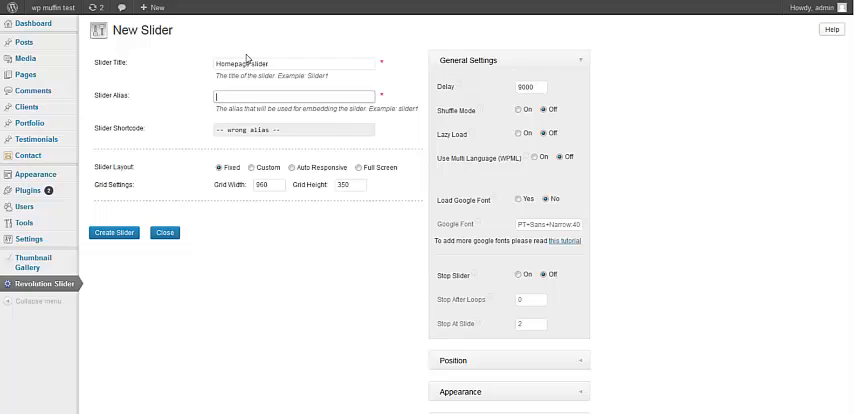
text(alia)
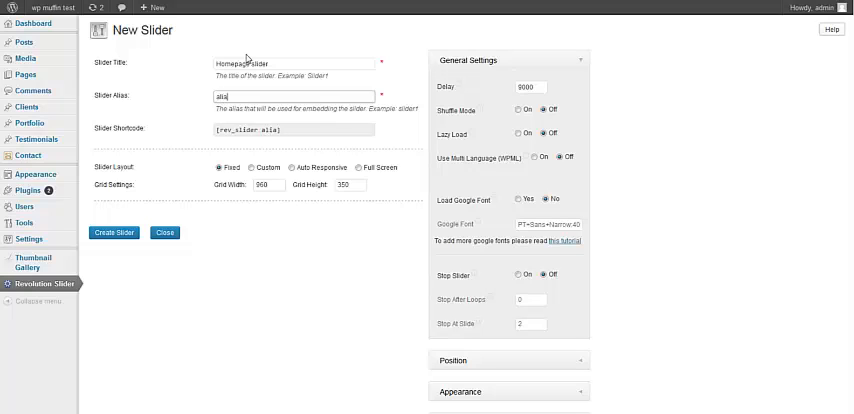
text(slider1)
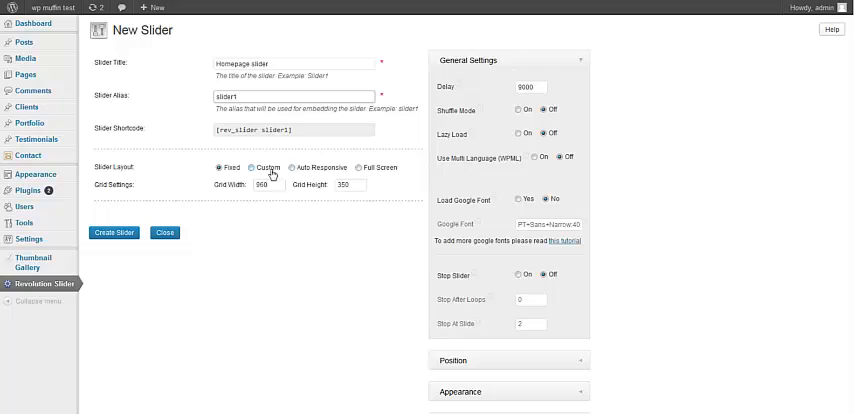
- Choose the Auto Responsive layout, create the slider and enter its edit screen
click(292, 168)
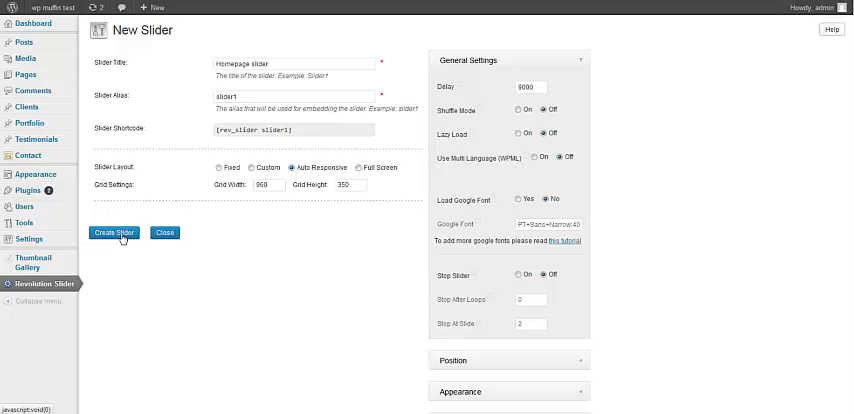
click(114, 232)
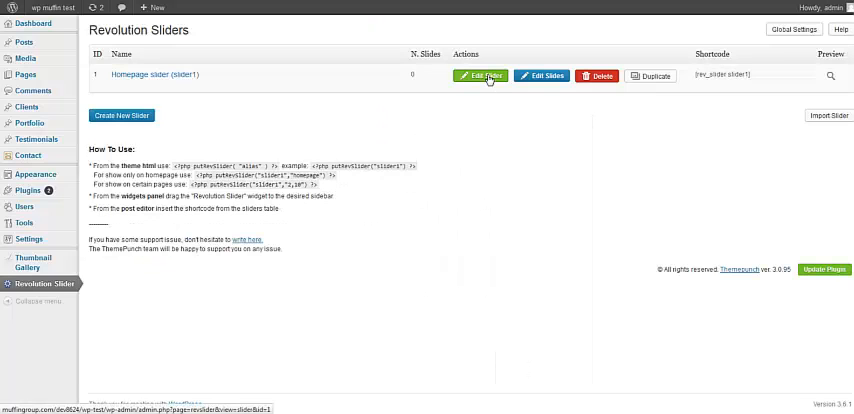
click(478, 76)
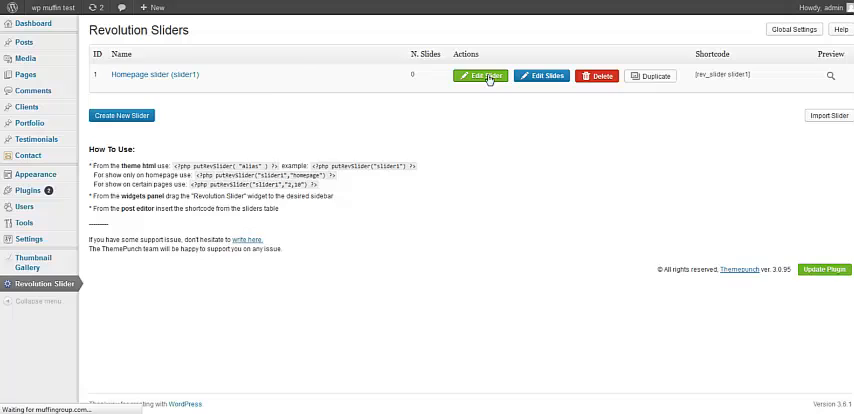
click(474, 76)
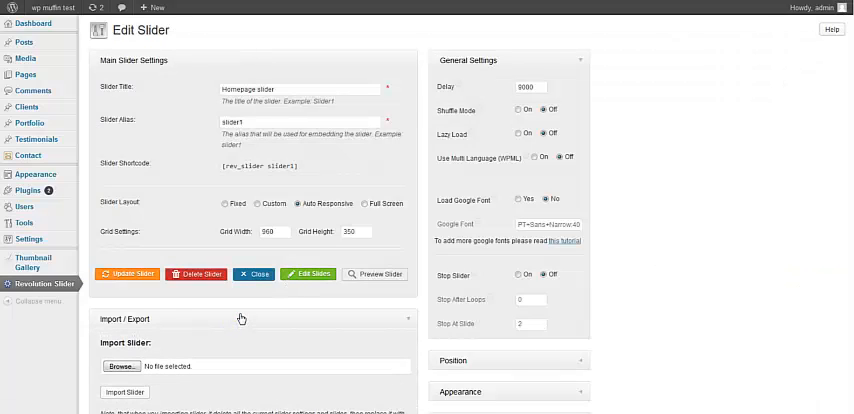
mouse_move(230, 318)
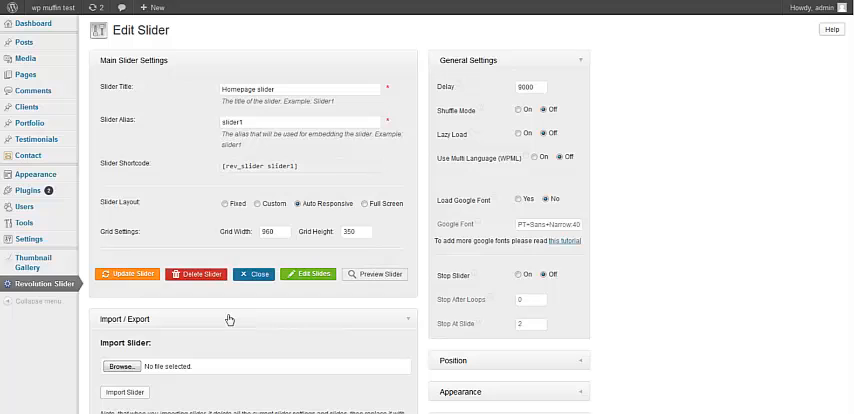
- Import the slider export file into Homepage slider via Import/Export
scroll(down, 3)
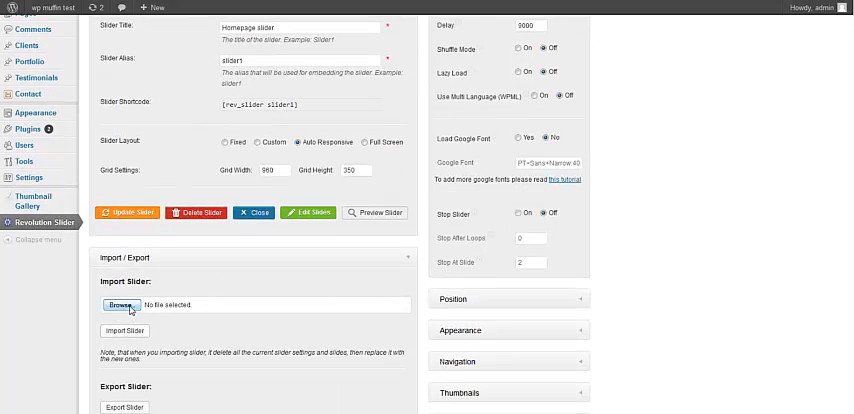
click(120, 304)
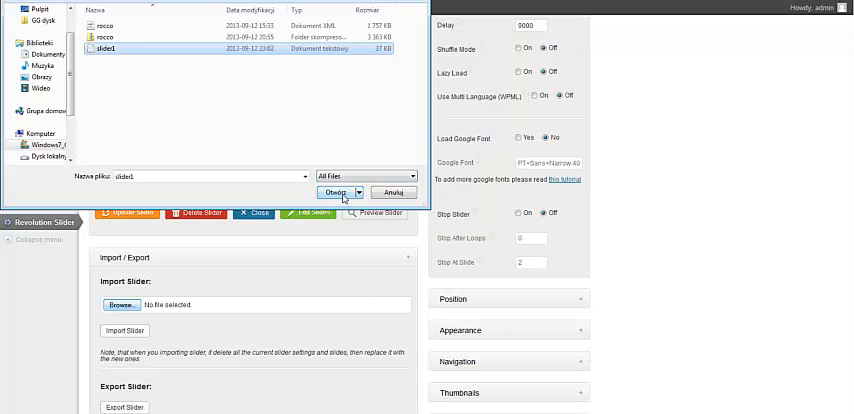
click(320, 190)
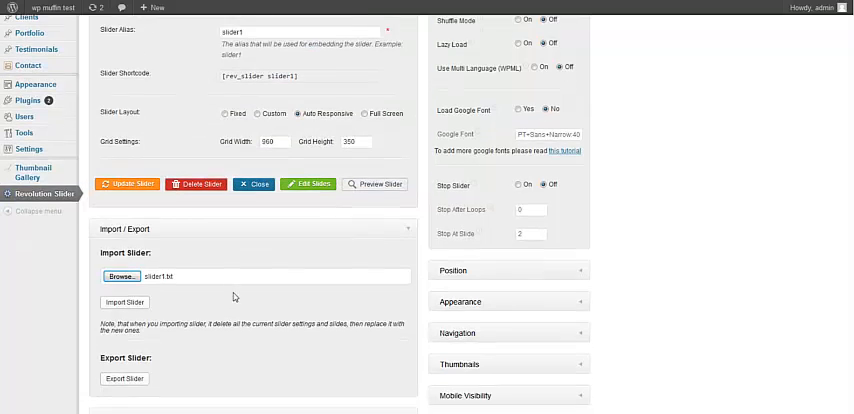
scroll(down, 3)
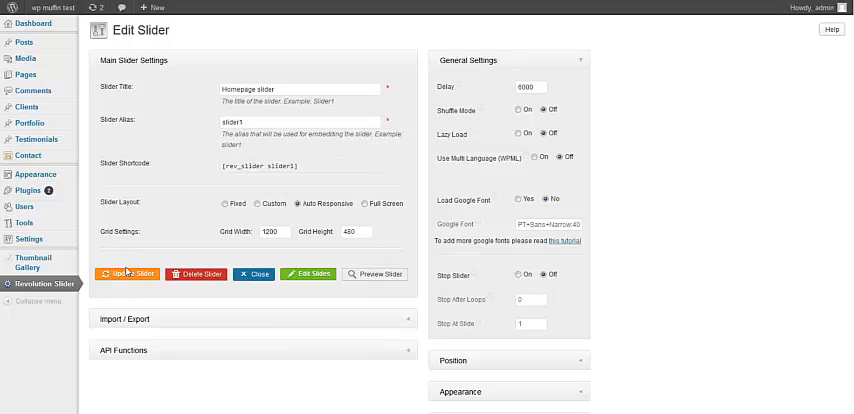
mouse_move(694, 8)
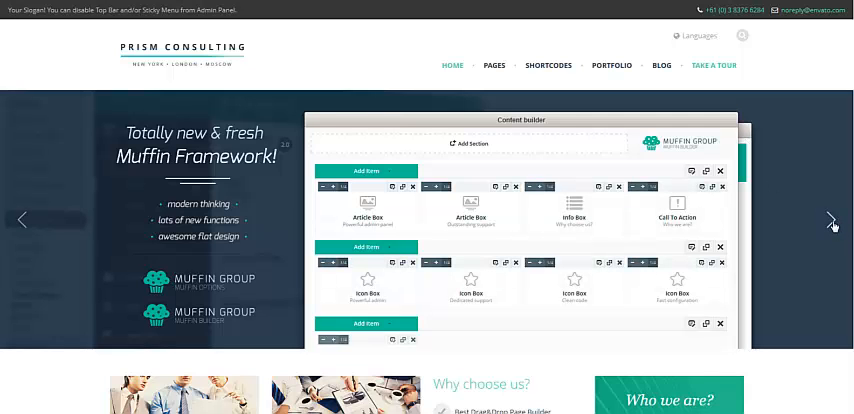
- Advance the homepage slider to its next slide to confirm it plays
click(832, 216)
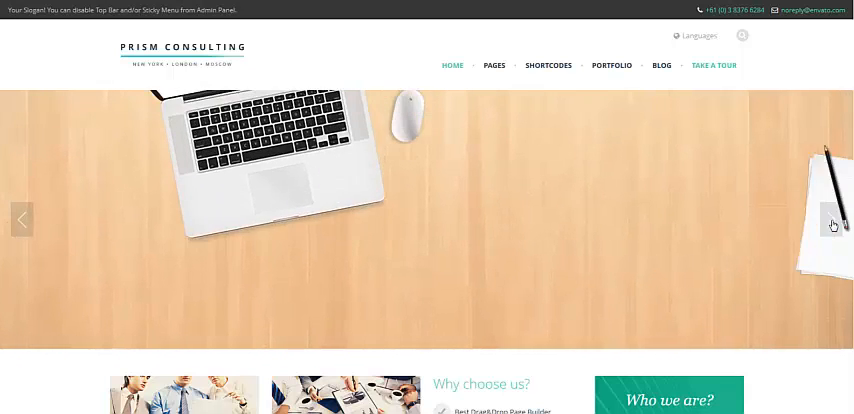